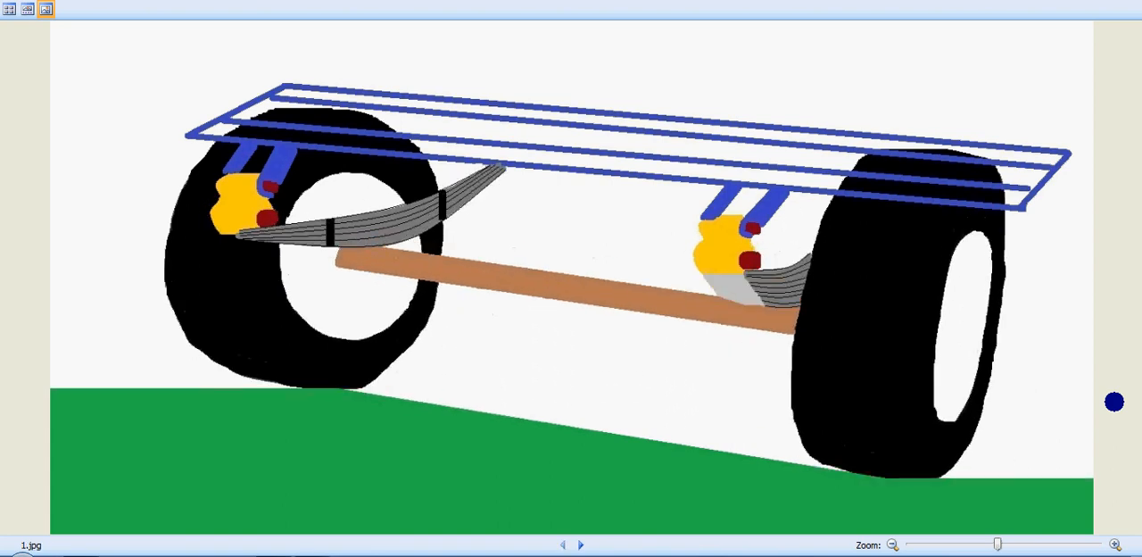
- Step back from frame 1.jpg, wrapping around to the leaf spring close-up in 23.jpg
{"action": "left_click", "coordinate": [580, 544]}
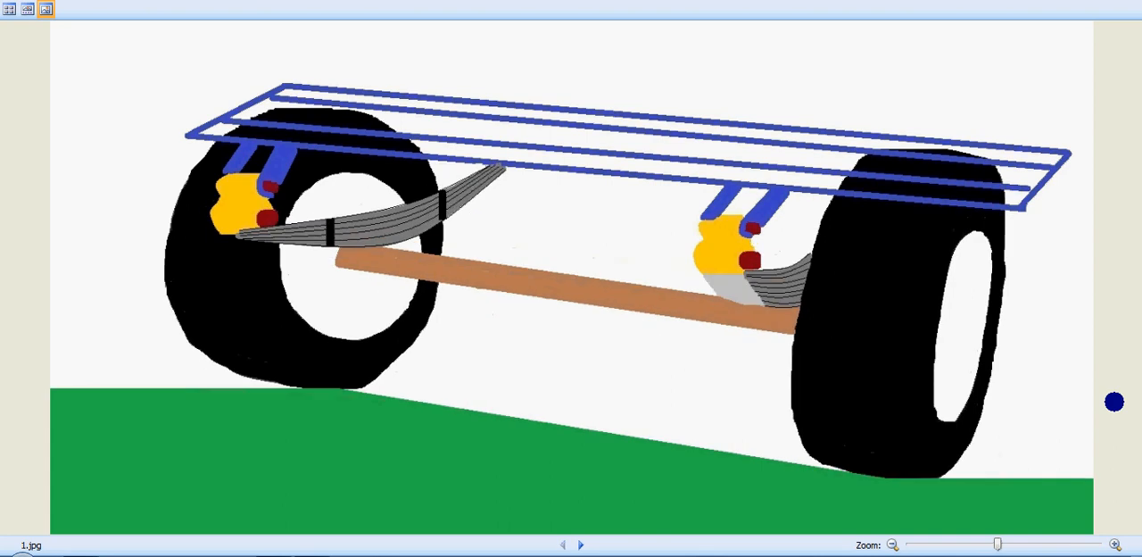
{"action": "left_click", "coordinate": [579, 544]}
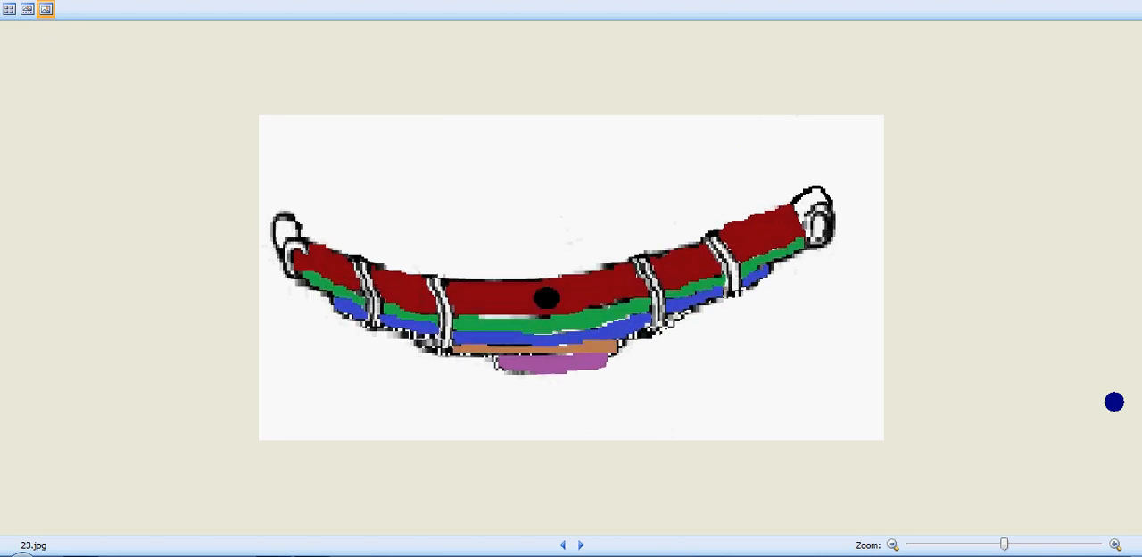
- Flip between leaf spring frames 22.jpg and 23.jpg, then return to 6.jpg
{"action": "left_click", "coordinate": [563, 544]}
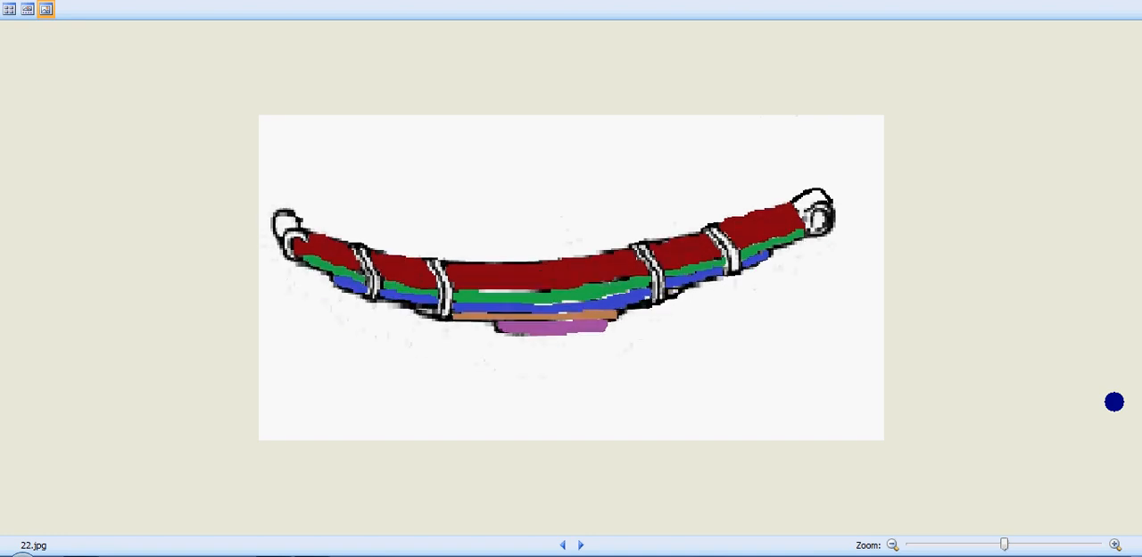
{"action": "left_click", "coordinate": [580, 544]}
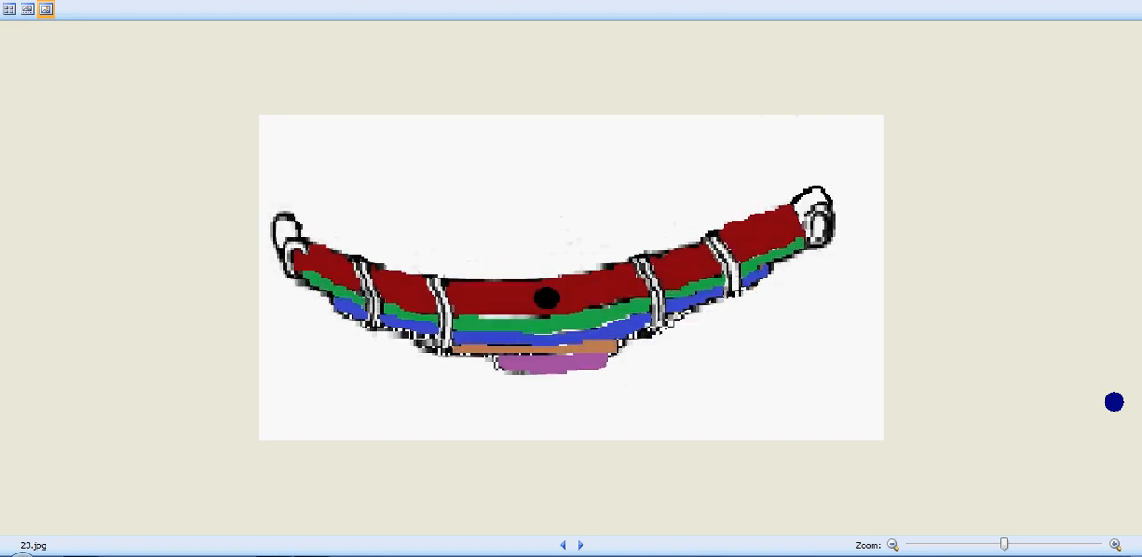
{"action": "left_click", "coordinate": [563, 545]}
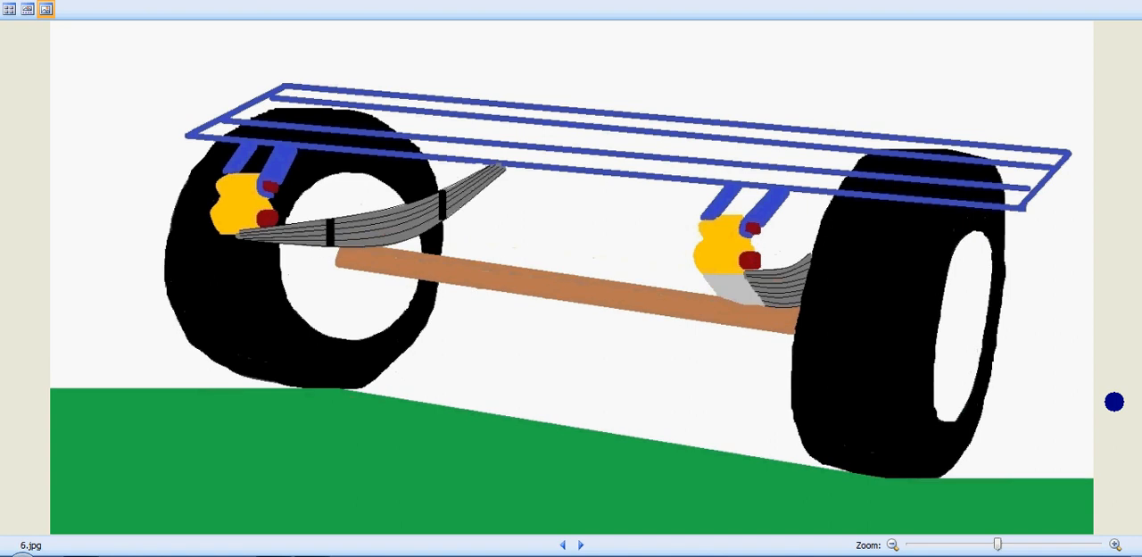
- Advance the suspension animation from 6.jpg forward to 8.jpg
{"action": "left_click", "coordinate": [579, 544]}
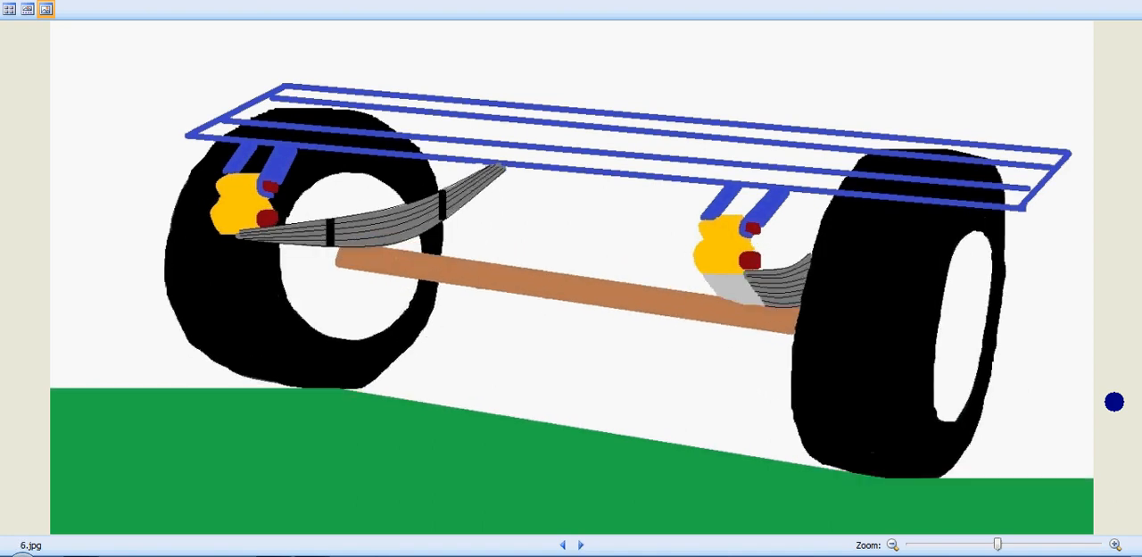
{"action": "left_click", "coordinate": [579, 544]}
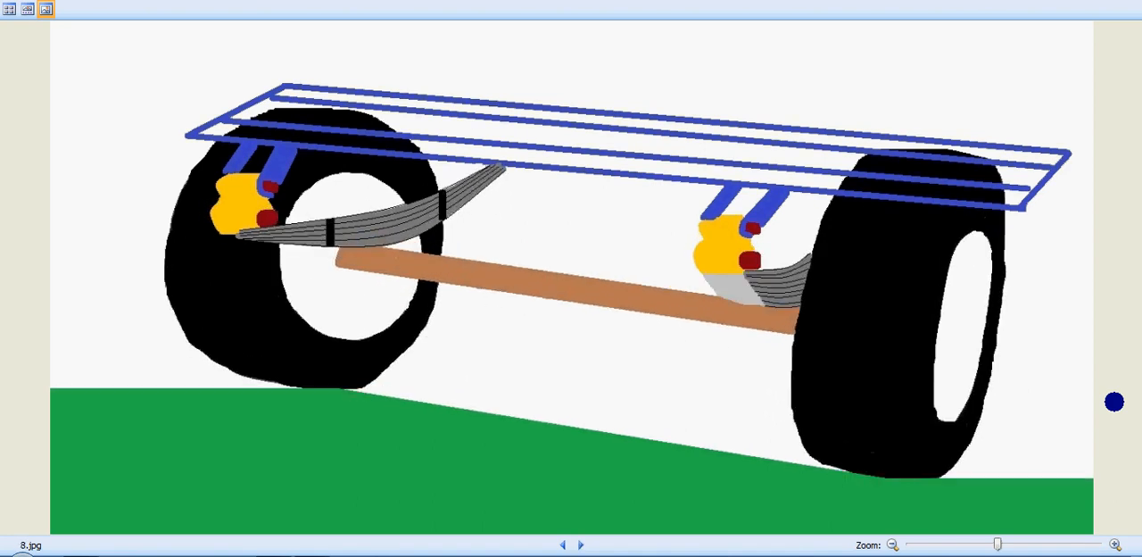